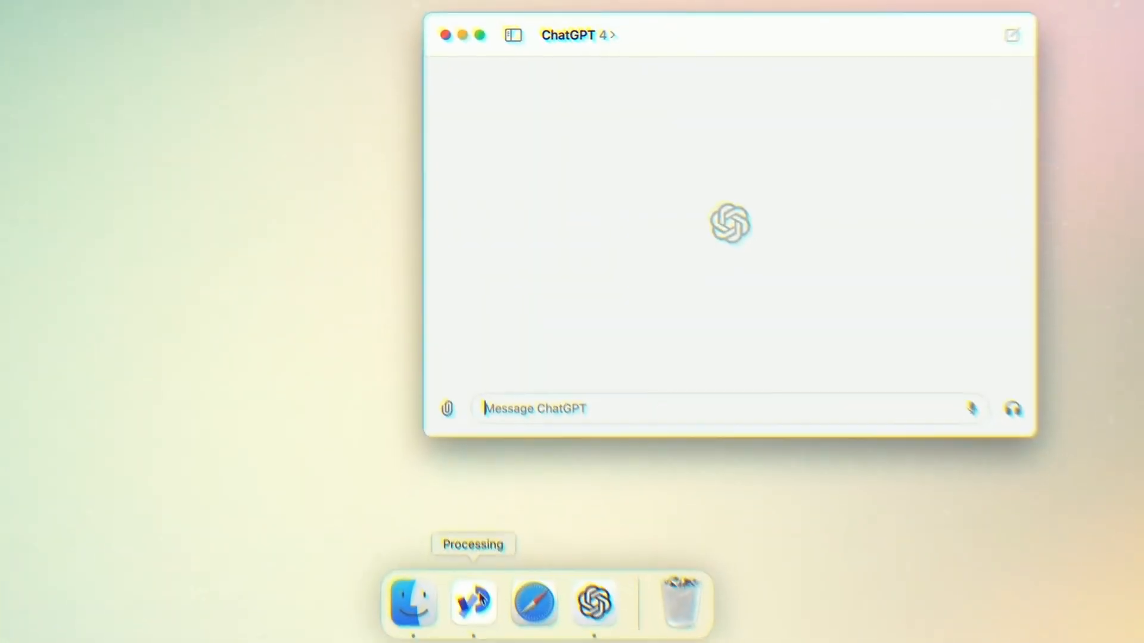
# - Show the Processing transformations sketch editor beside the empty ChatGPT chat window
pyautogui.click(473, 603)
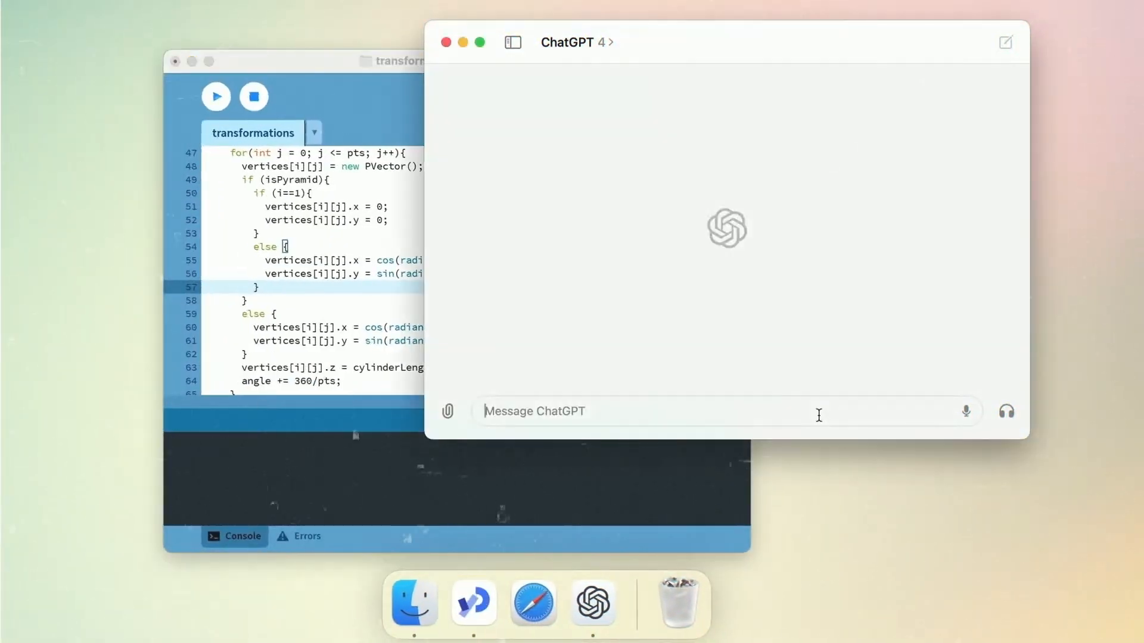